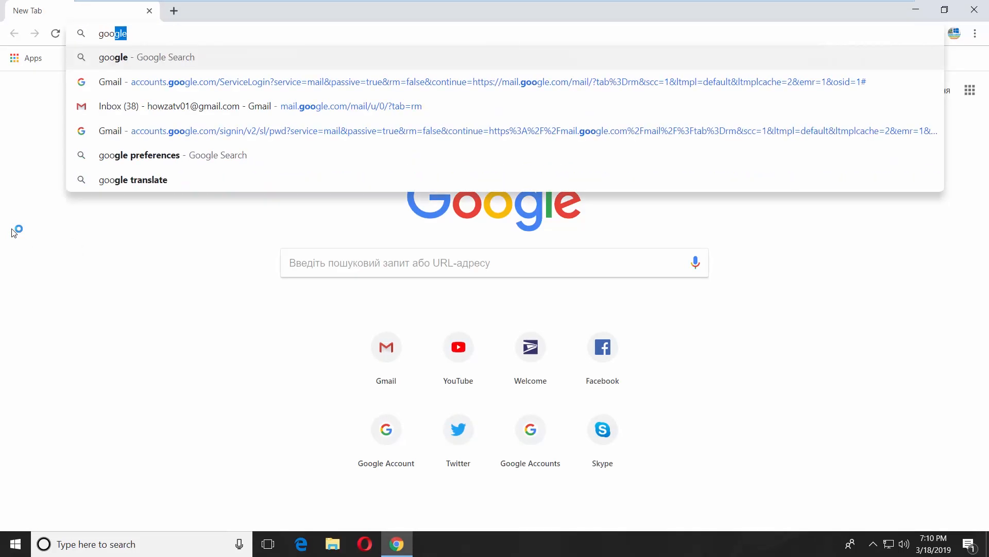
# Search for 'google preferences' and open the 'Preferences - Google' result
pyautogui.click(139, 155)
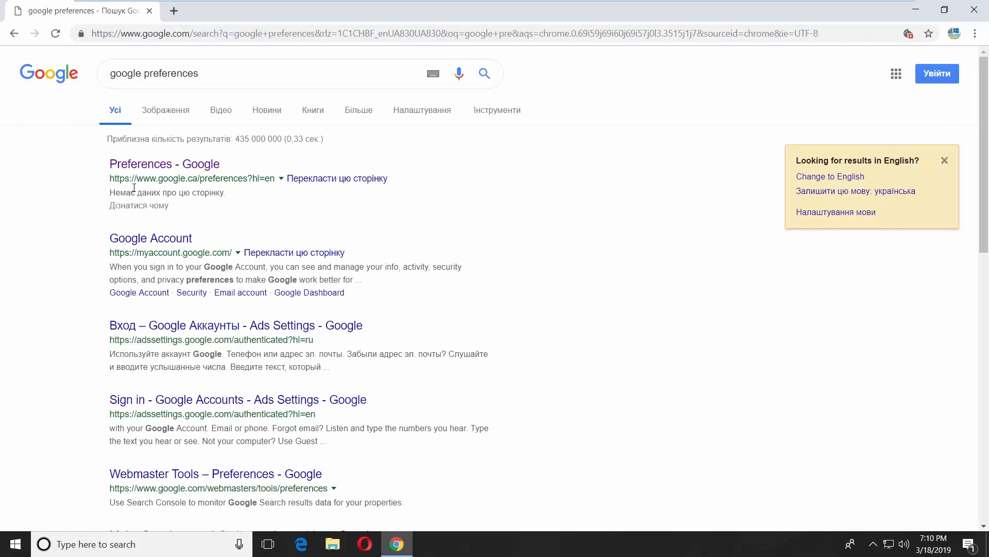
pyautogui.click(165, 164)
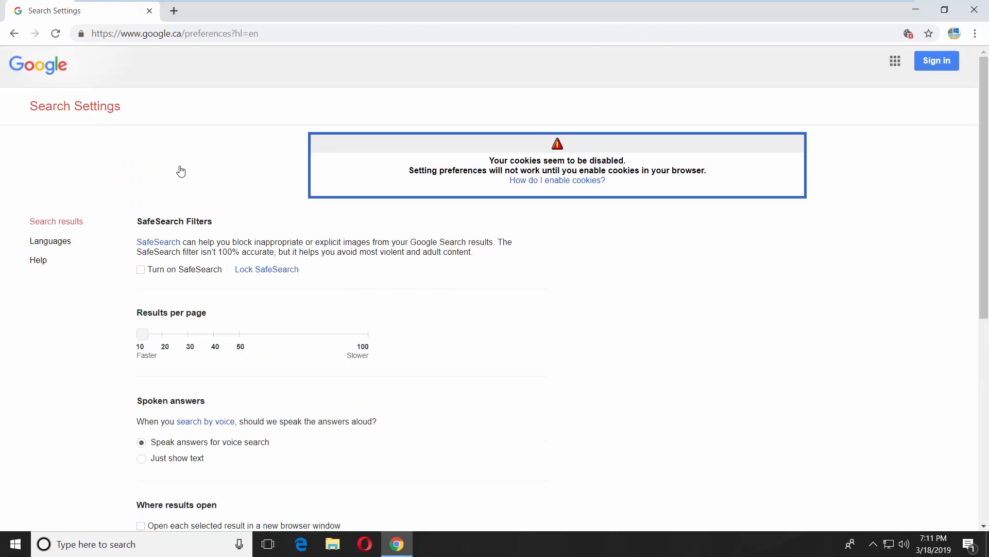
pyautogui.moveTo(556, 180)
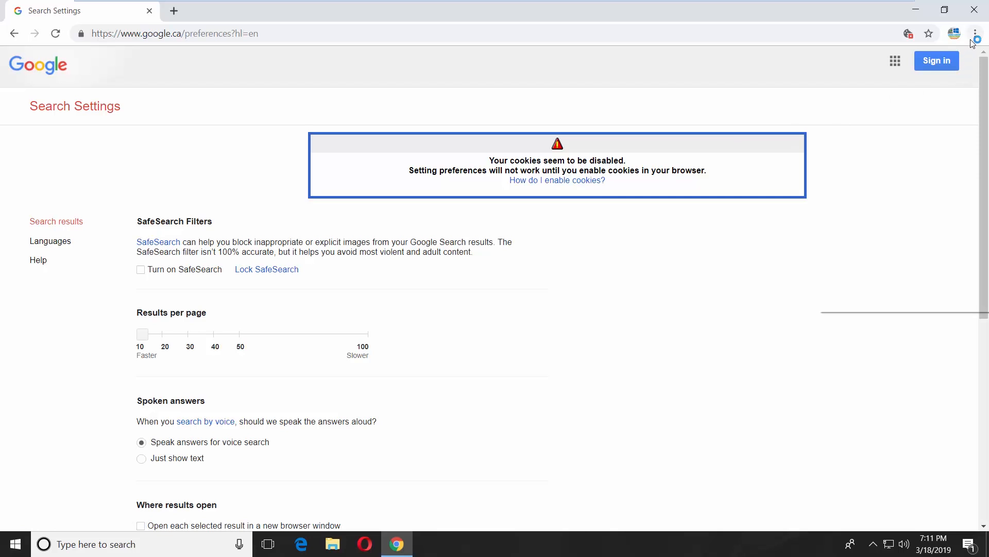
# Open Chrome Settings, expand Advanced, and go to Content settings
pyautogui.click(973, 33)
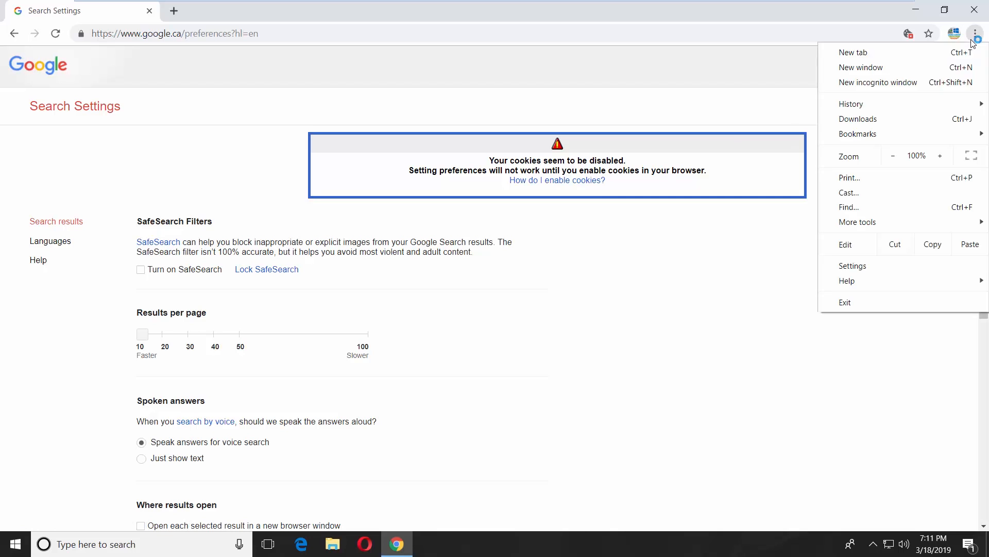
pyautogui.click(852, 266)
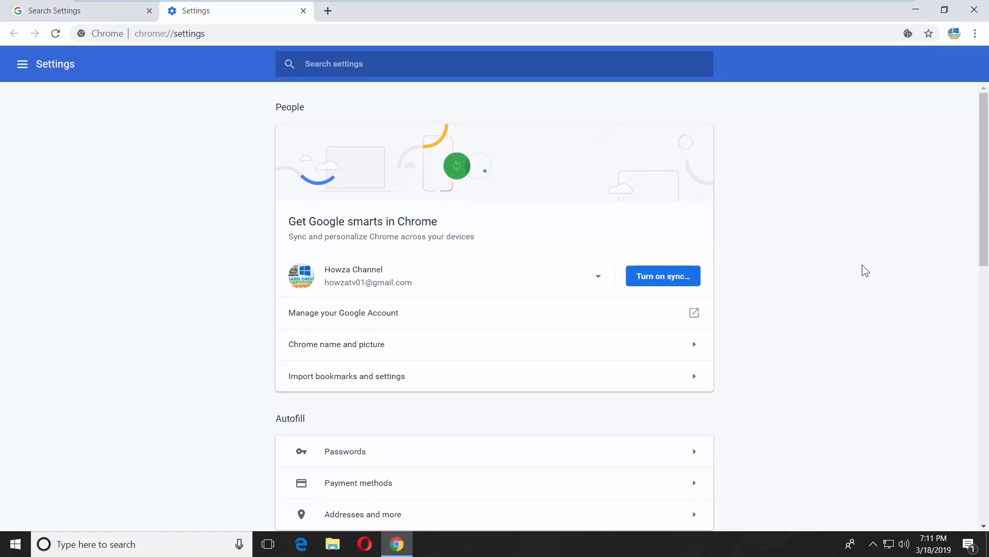
pyautogui.scroll(-3)
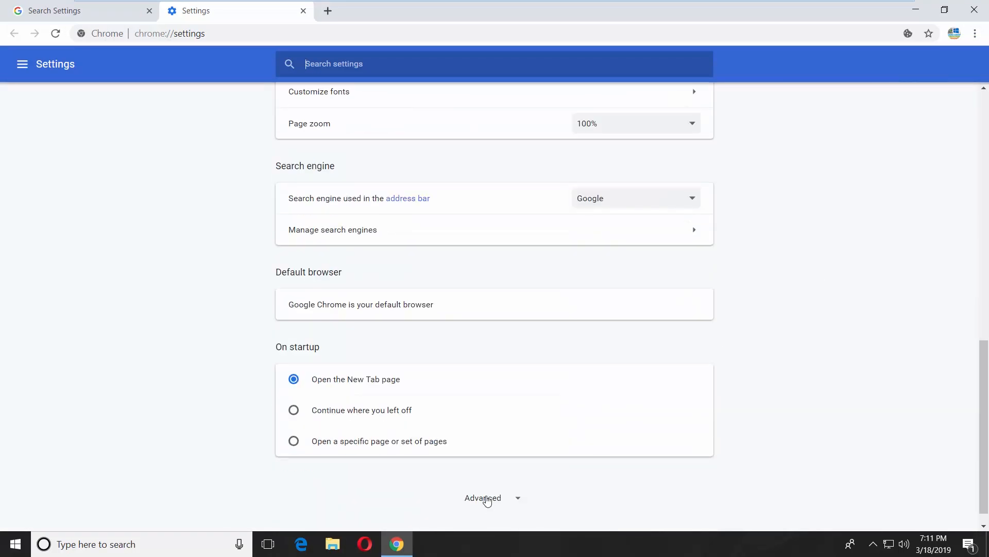
pyautogui.click(482, 498)
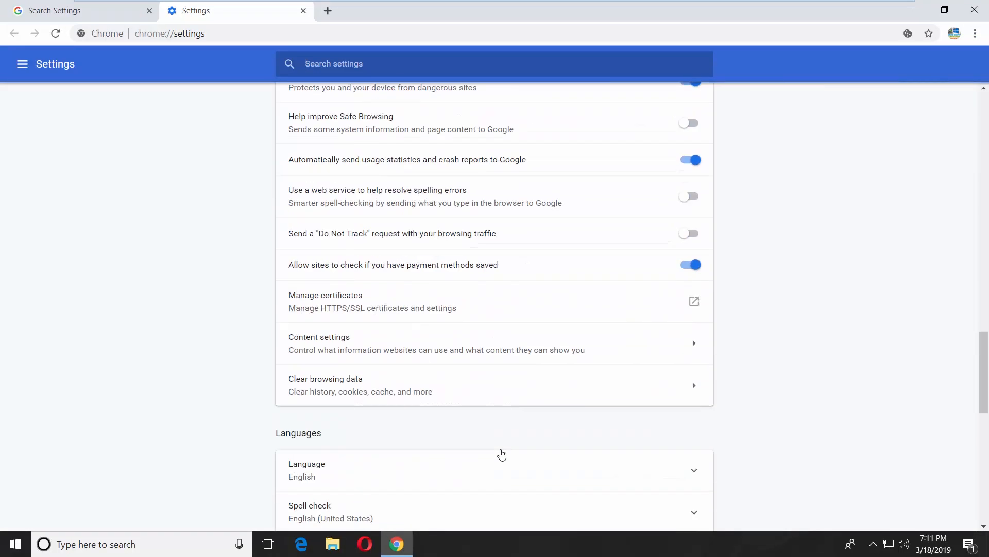
pyautogui.click(319, 343)
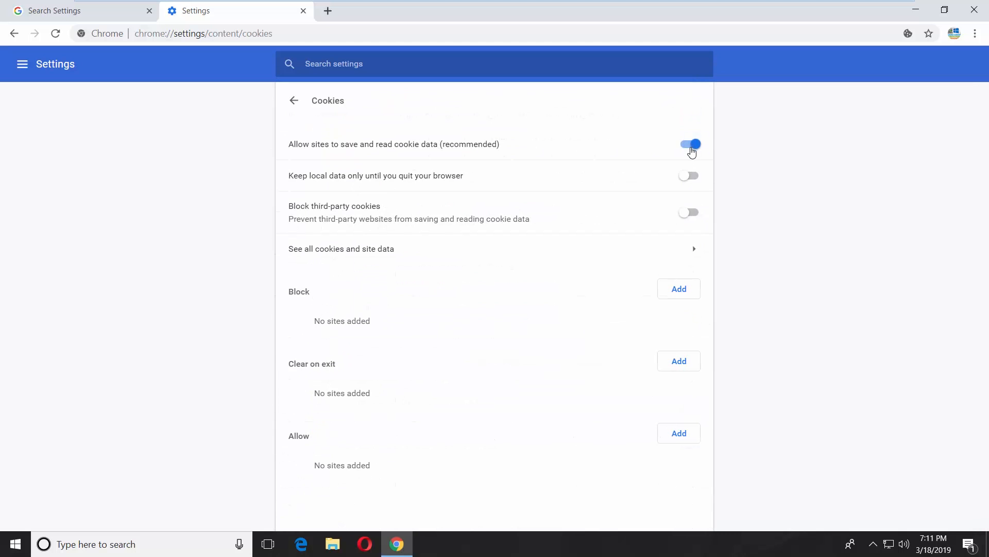
pyautogui.moveTo(691, 155)
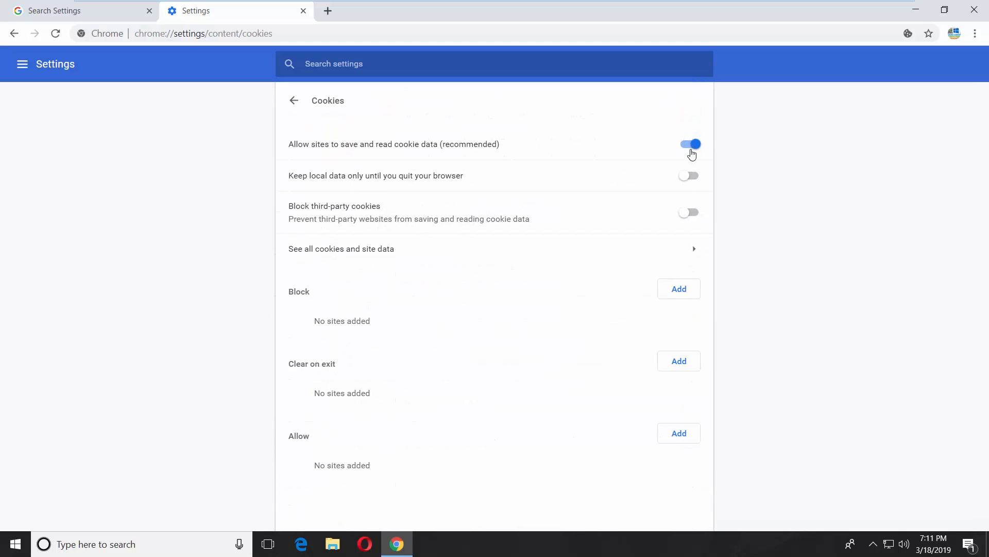
pyautogui.moveTo(690, 169)
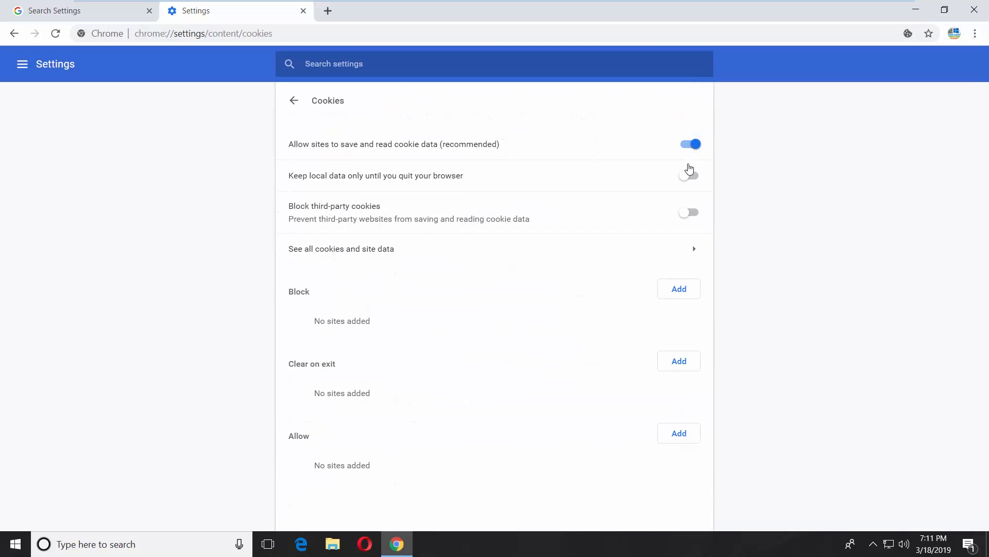
# Switch on 'Keep local data only until you quit' in cookie settings
pyautogui.click(690, 213)
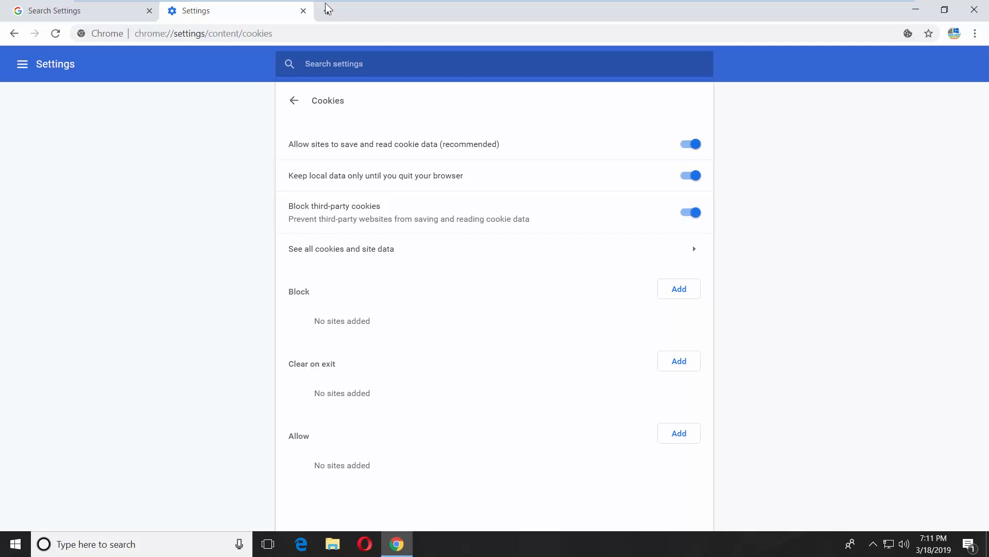
# Close Settings, reload Search Settings, tick 'Turn on SafeSearch' and choose 'Lock SafeSearch'
pyautogui.click(79, 10)
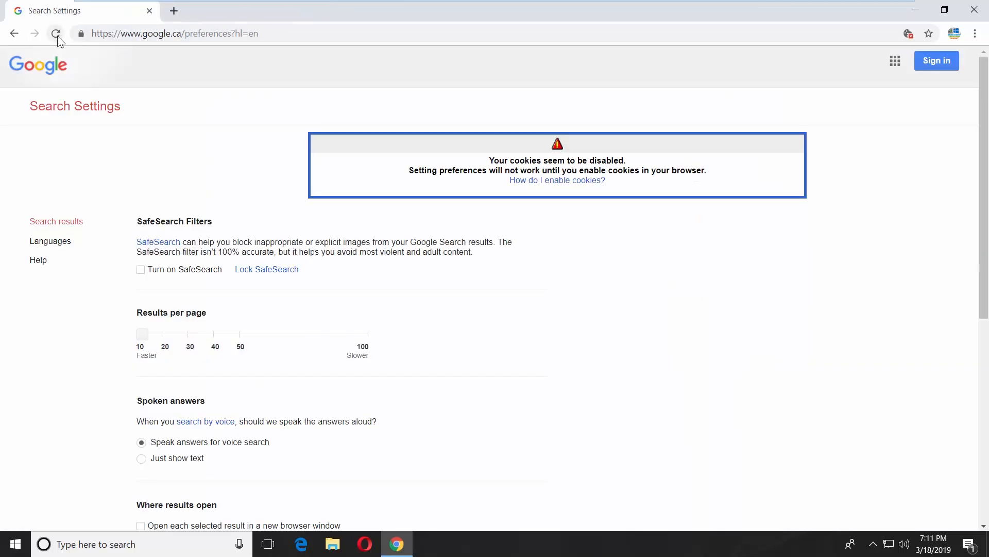
pyautogui.click(56, 34)
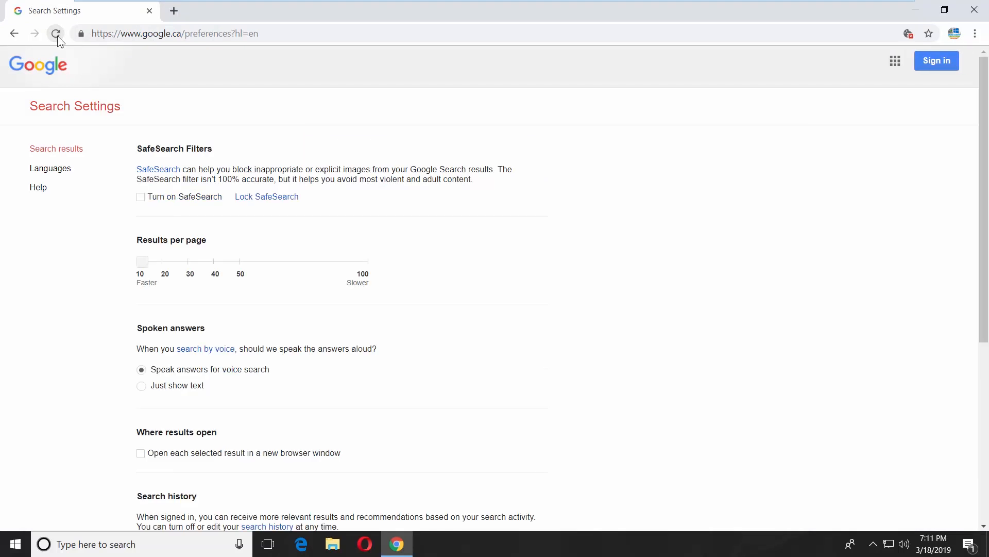
pyautogui.click(140, 196)
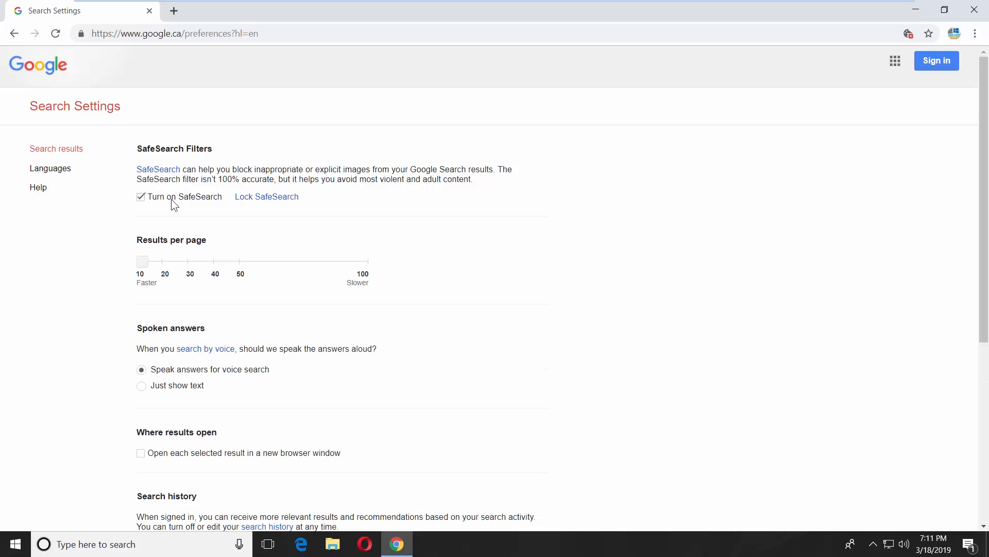
pyautogui.click(267, 196)
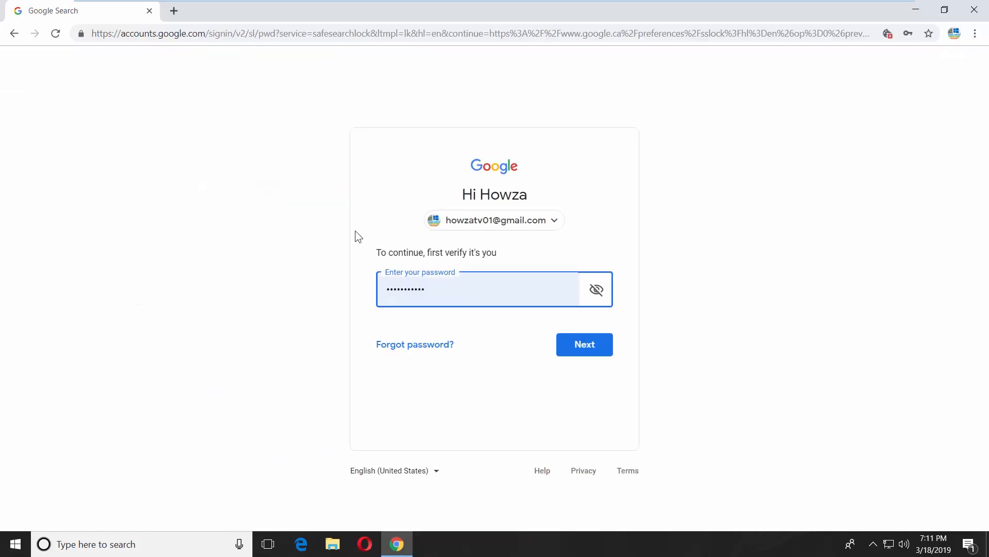
# Submit the entered password on the Google sign-in prompt
pyautogui.click(583, 344)
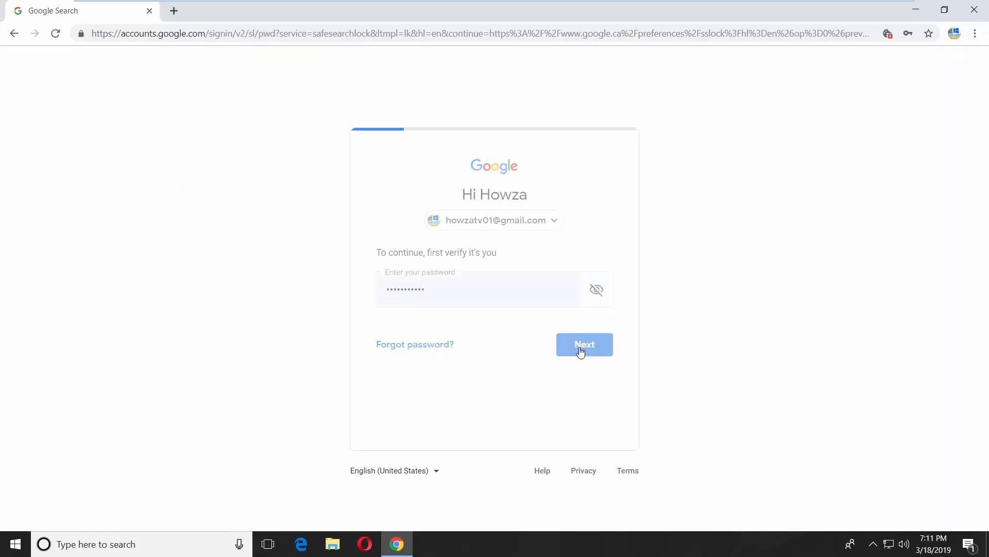
pyautogui.click(583, 343)
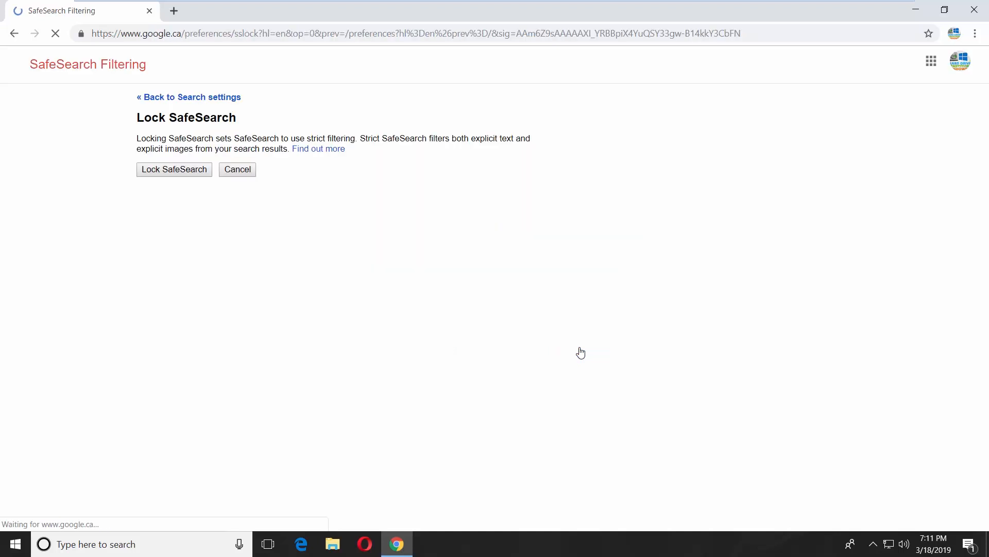